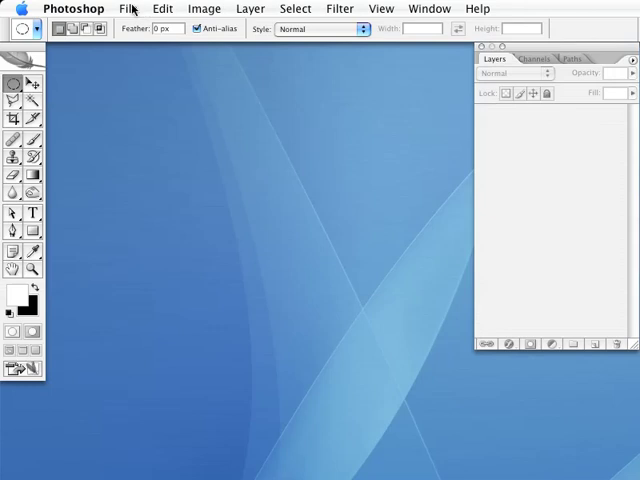
Create a new 4 x 2 inch white document at 300 pixels per inch
{"action": "left_click", "coordinate": [128, 8]}
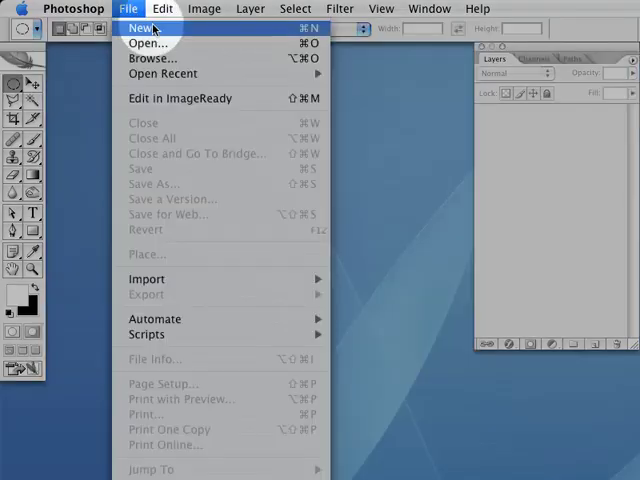
{"action": "left_click", "coordinate": [136, 28]}
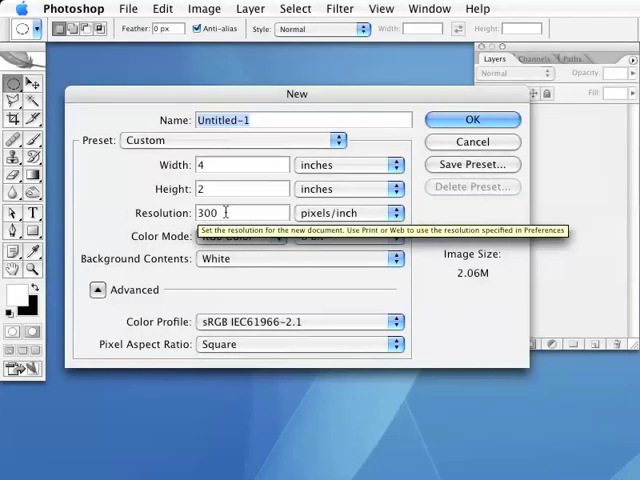
{"action": "left_click", "coordinate": [472, 120]}
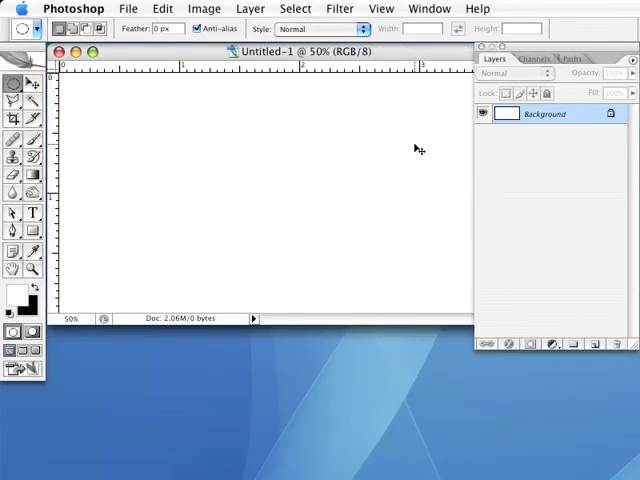
{"action": "mouse_move", "coordinate": [408, 64]}
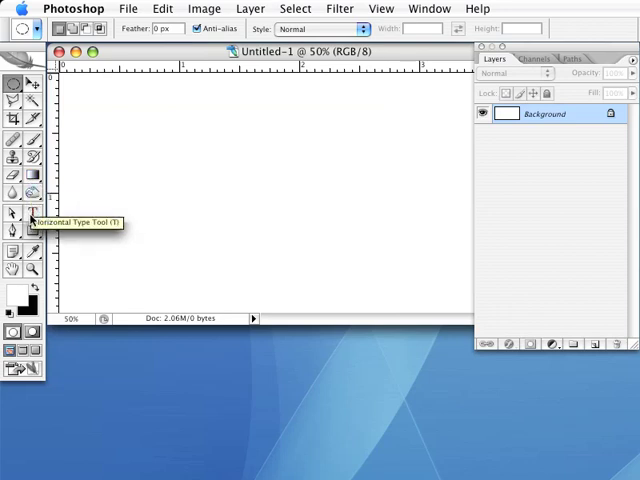
Place horizontal Arial Black text '2MPT' on the canvas and choose a blue colour
{"action": "left_click", "coordinate": [24, 216]}
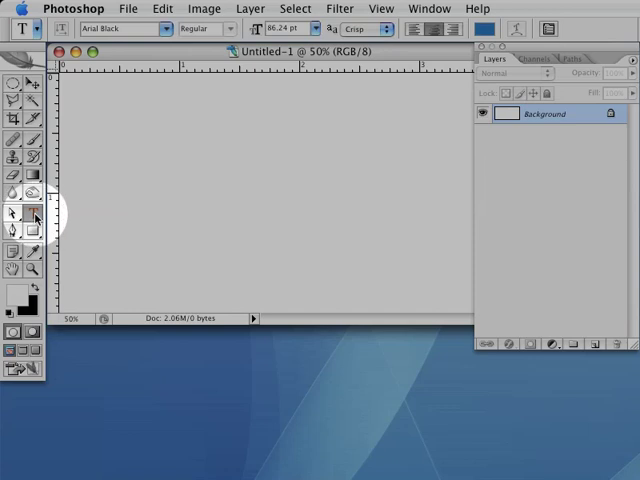
{"action": "left_click", "coordinate": [32, 212]}
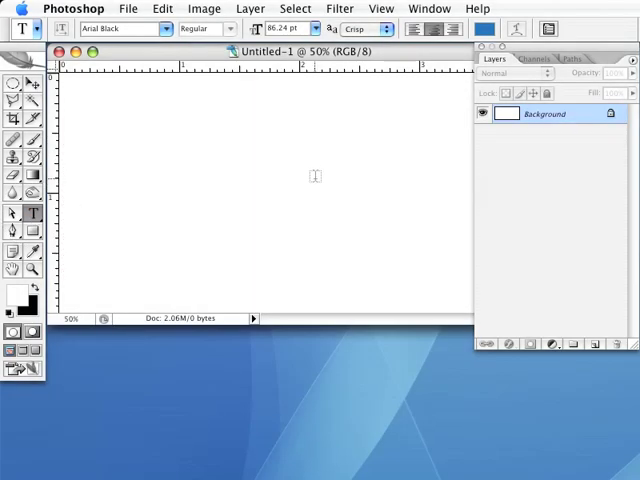
{"action": "left_click", "coordinate": [316, 176]}
{"action": "type", "text": "2"}
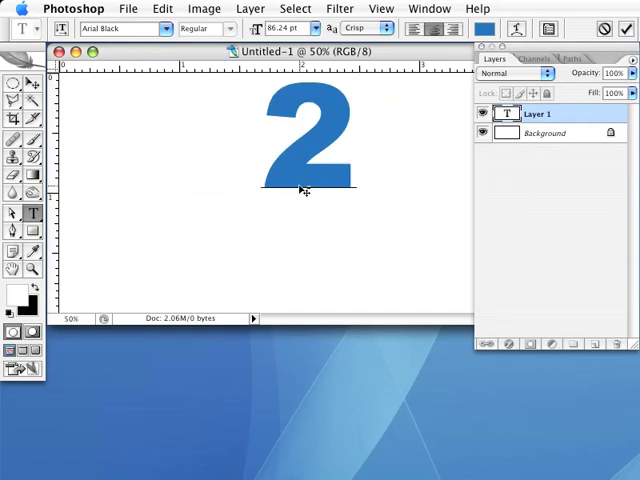
{"action": "type", "text": "MPT"}
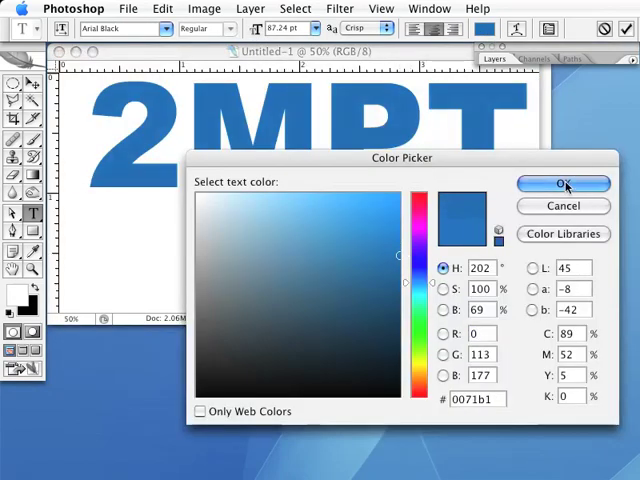
Confirm the blue colour, commit the 2MPT type layer and show the Layers palette
{"action": "left_click", "coordinate": [562, 184]}
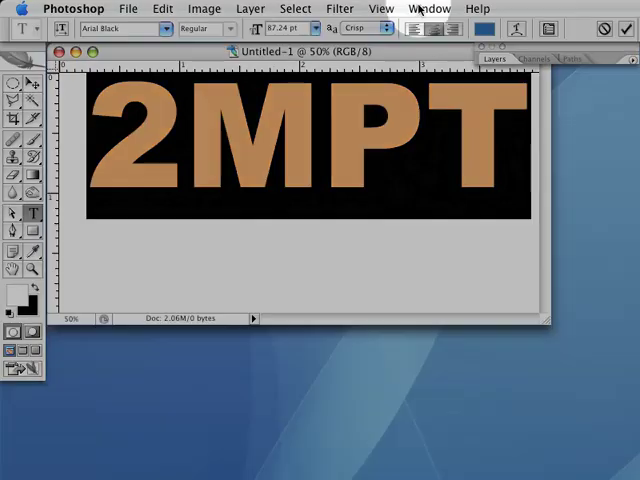
{"action": "left_click", "coordinate": [428, 8]}
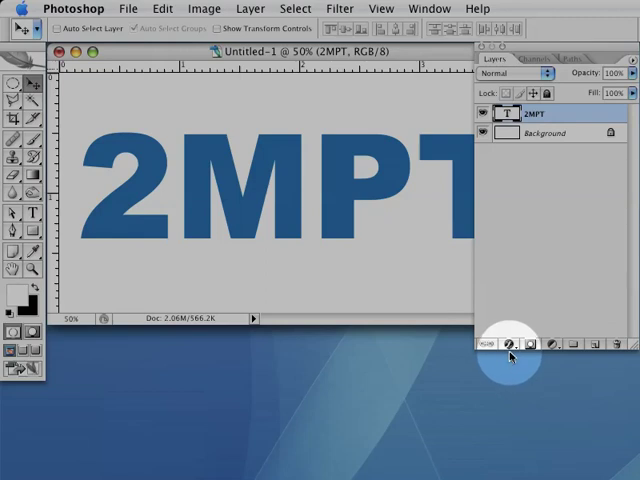
Add a Gradient Overlay effect and lower its opacity so the blue shows through
{"action": "left_click", "coordinate": [516, 344]}
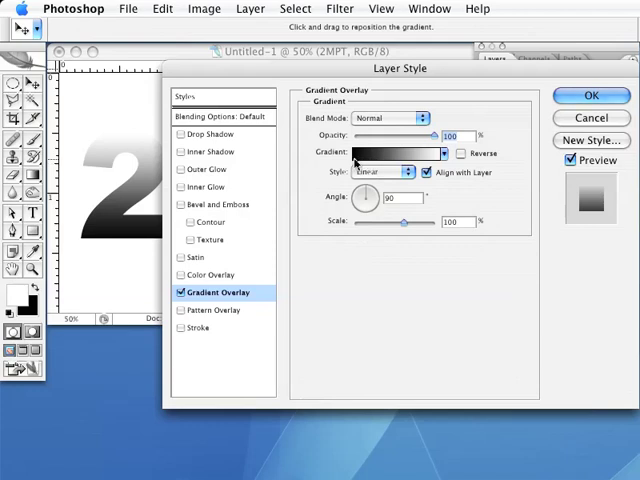
{"action": "mouse_move", "coordinate": [400, 152]}
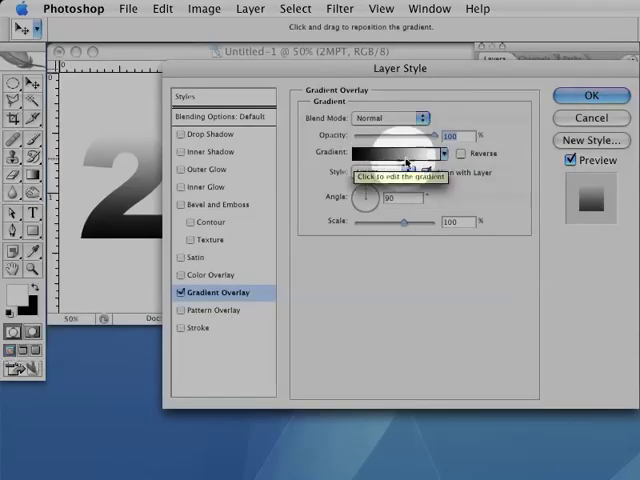
{"action": "mouse_move", "coordinate": [384, 118]}
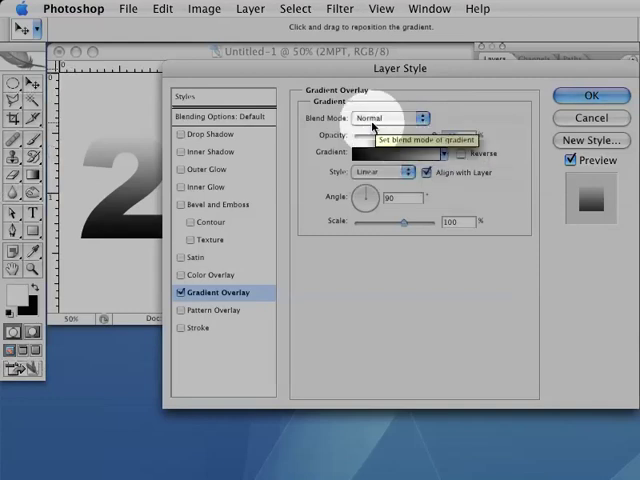
{"action": "mouse_move", "coordinate": [430, 136]}
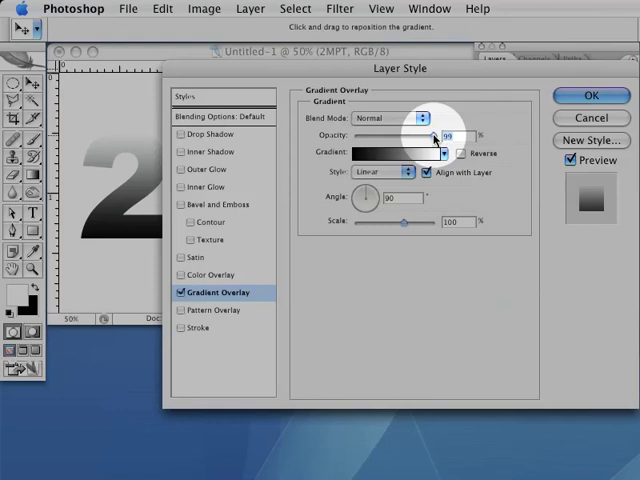
{"action": "left_click_drag", "start_coordinate": [432, 136], "coordinate": [392, 136]}
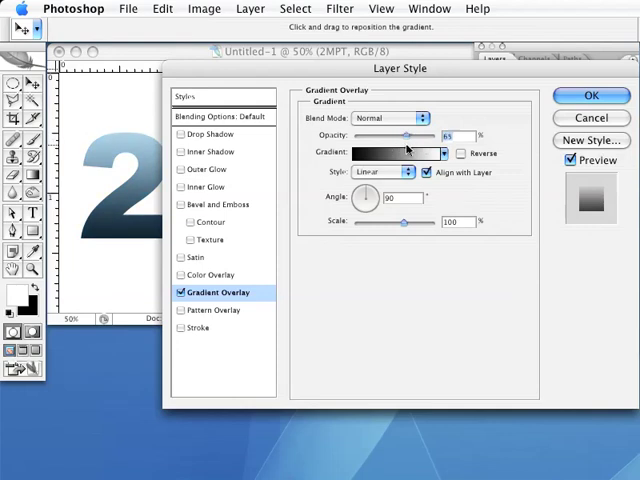
{"action": "left_click_drag", "start_coordinate": [404, 132], "coordinate": [388, 132]}
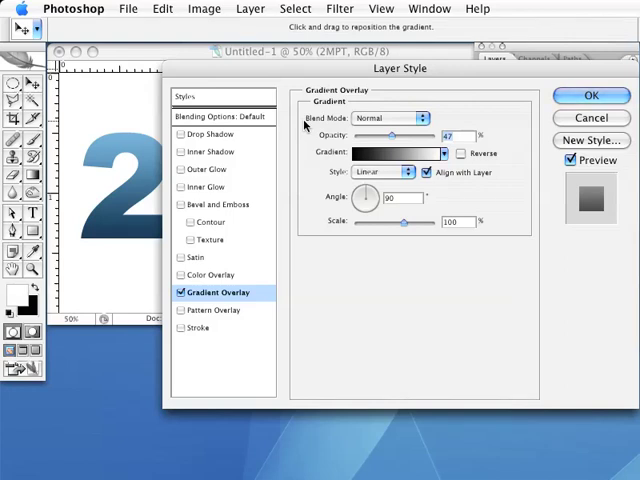
{"action": "mouse_move", "coordinate": [194, 340]}
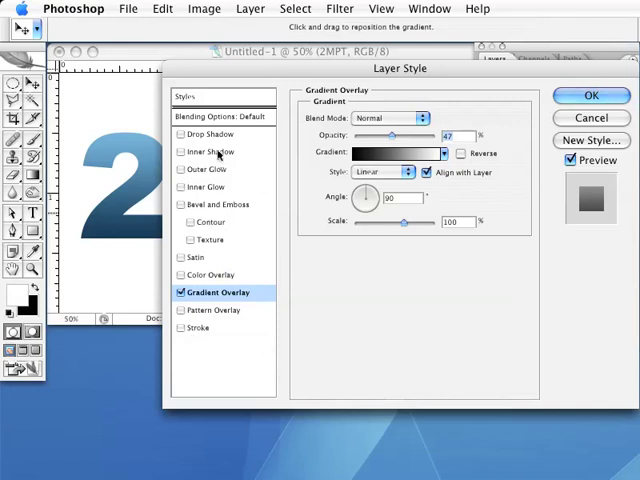
{"action": "mouse_move", "coordinate": [196, 328]}
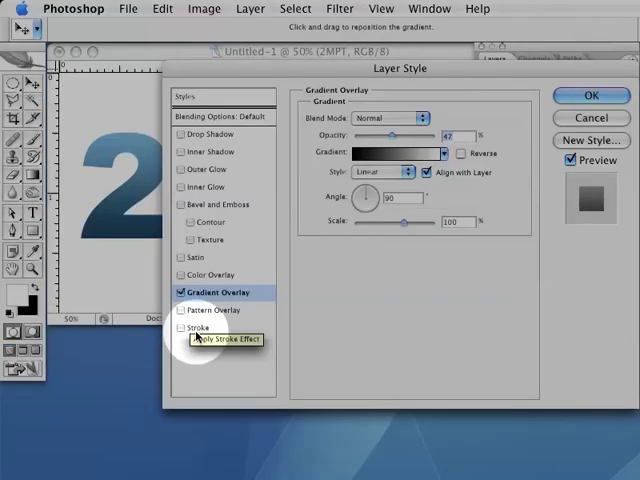
Add a Stroke effect and set its colour to a dark navy blue
{"action": "left_click", "coordinate": [178, 328]}
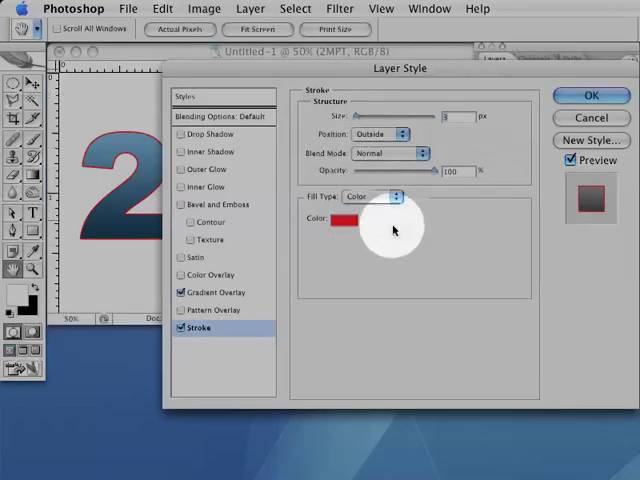
{"action": "mouse_move", "coordinate": [320, 104]}
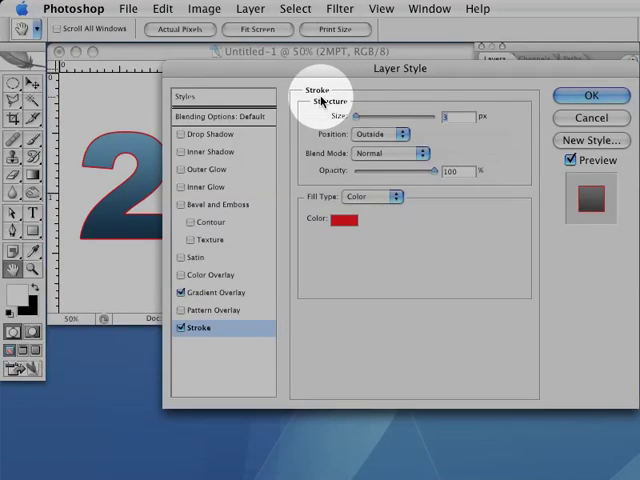
{"action": "mouse_move", "coordinate": [104, 136]}
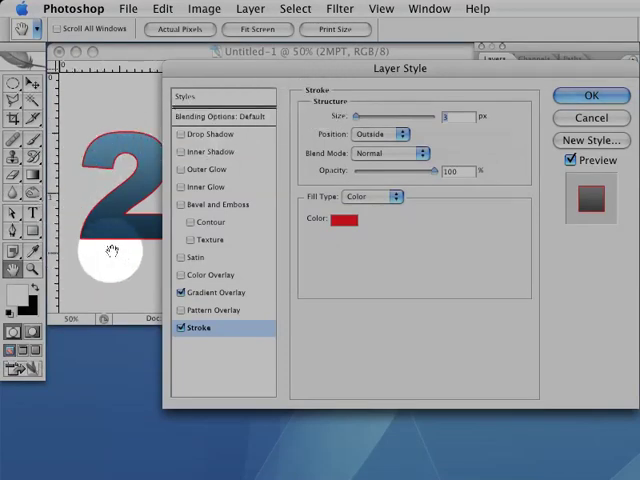
{"action": "mouse_move", "coordinate": [268, 216]}
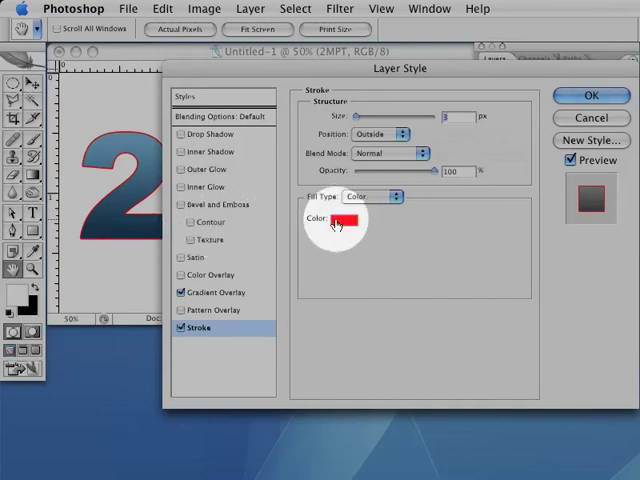
{"action": "mouse_move", "coordinate": [348, 220]}
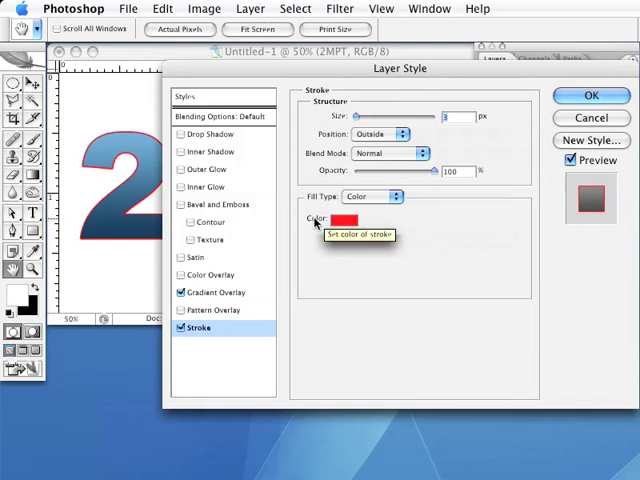
{"action": "left_click", "coordinate": [350, 220]}
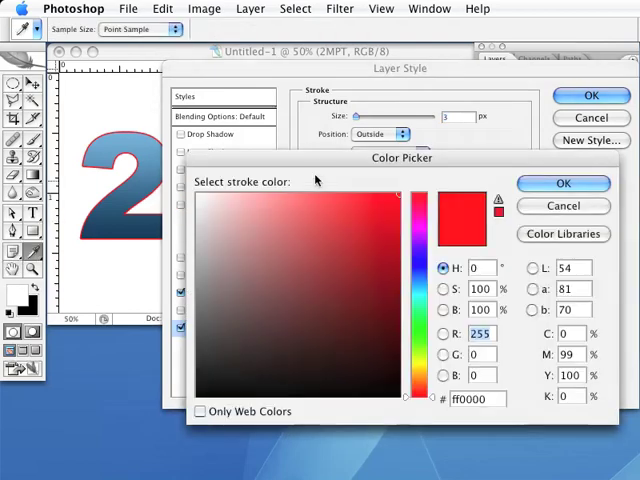
{"action": "left_click_drag", "start_coordinate": [400, 158], "coordinate": [388, 126]}
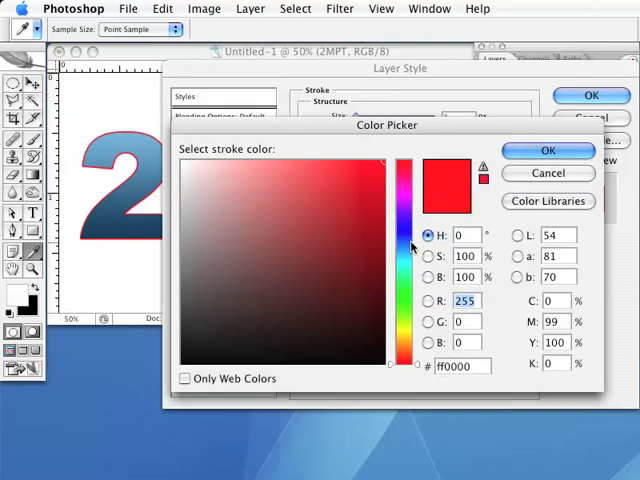
{"action": "left_click", "coordinate": [372, 260]}
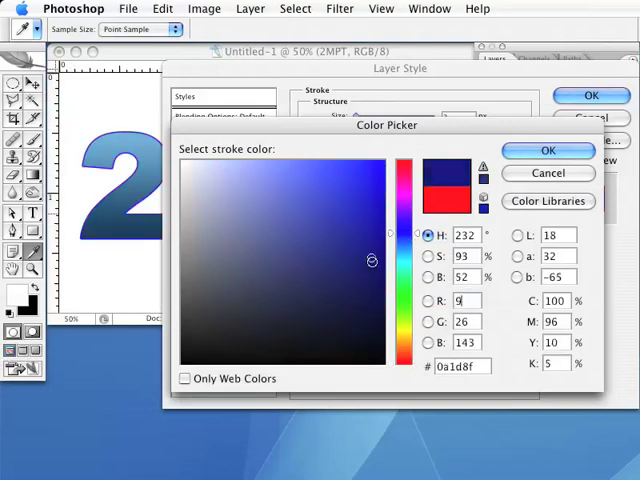
{"action": "left_click", "coordinate": [338, 288]}
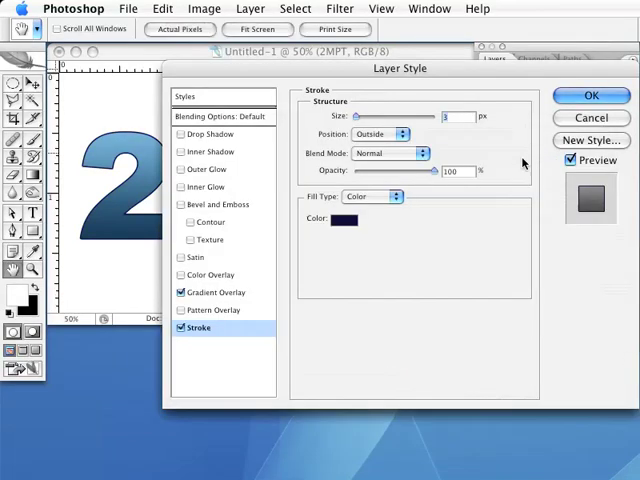
{"action": "mouse_move", "coordinate": [446, 152]}
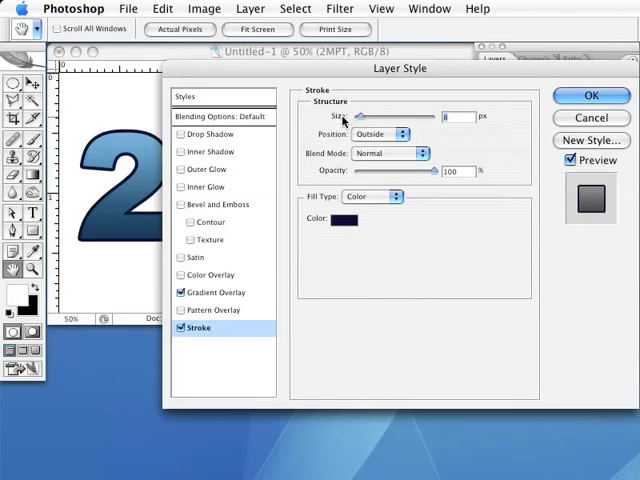
{"action": "mouse_move", "coordinate": [358, 116]}
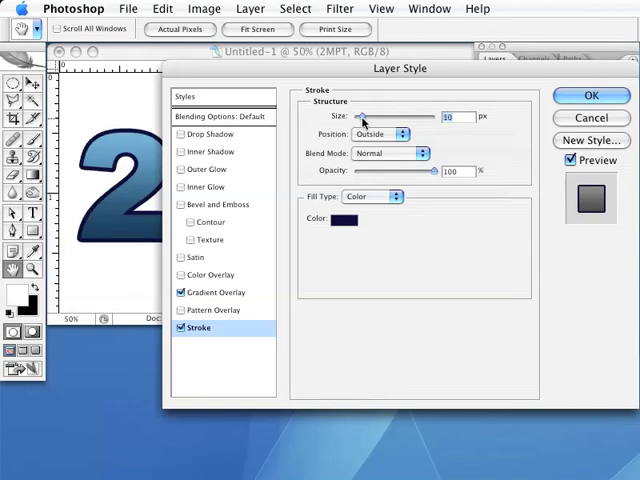
Apply the gradient overlay and thickened navy stroke to the 2MPT layer
{"action": "left_click", "coordinate": [590, 96]}
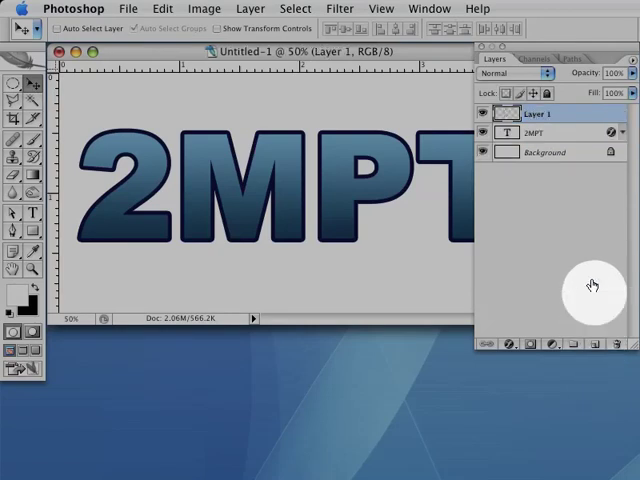
Make the new empty Layer 1 above the text the active layer
{"action": "double_click", "coordinate": [524, 112]}
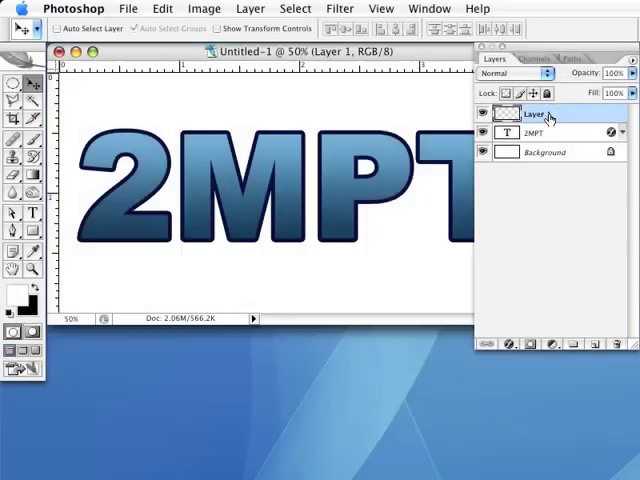
{"action": "left_click", "coordinate": [14, 84]}
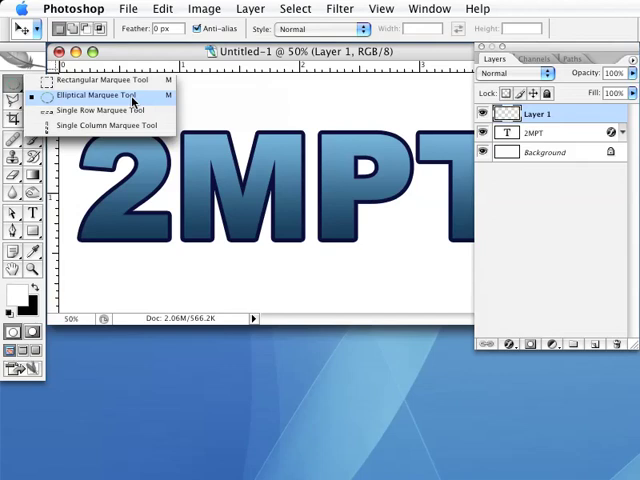
Draw a large elliptical selection across the letters' top and intersect it with the text shape
{"action": "left_click", "coordinate": [92, 96]}
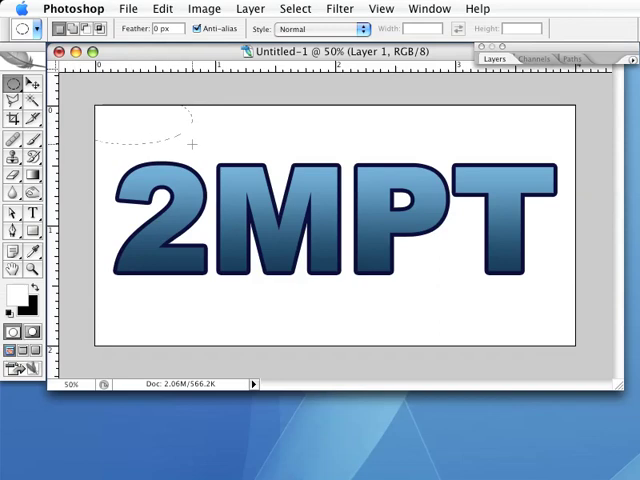
{"action": "left_click_drag", "start_coordinate": [190, 144], "coordinate": [568, 224]}
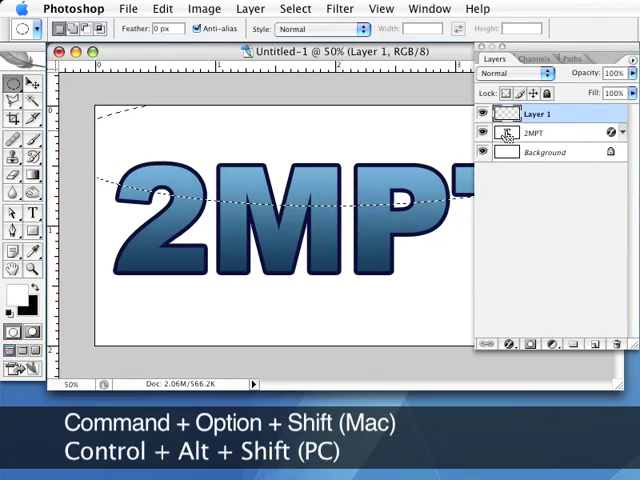
{"action": "mouse_move", "coordinate": [508, 132]}
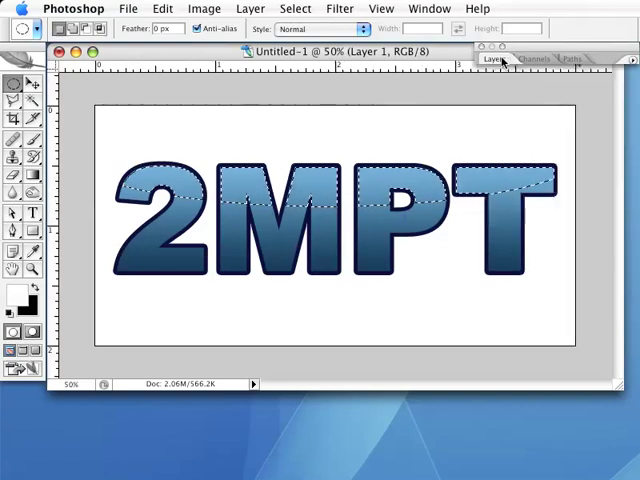
{"action": "left_click", "coordinate": [294, 8]}
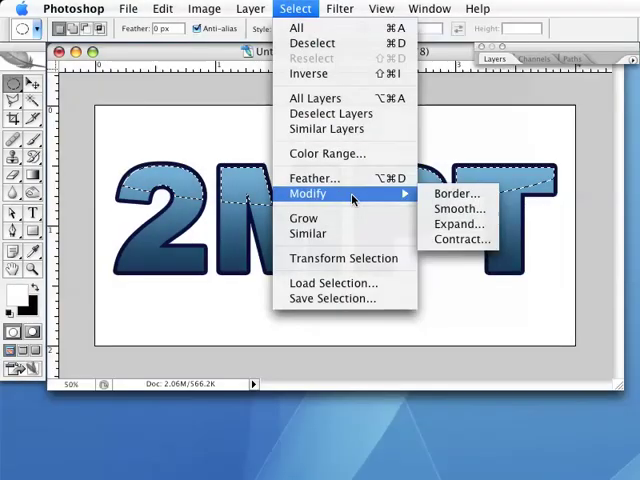
{"action": "mouse_move", "coordinate": [460, 240]}
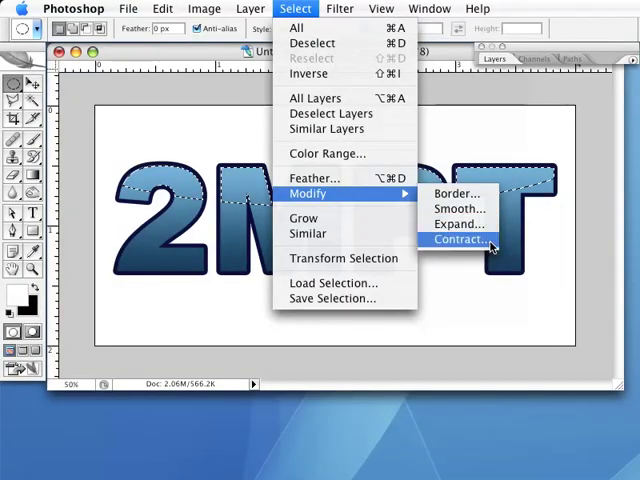
Contract the letter-shaped selection by 3 pixels
{"action": "left_click", "coordinate": [456, 240]}
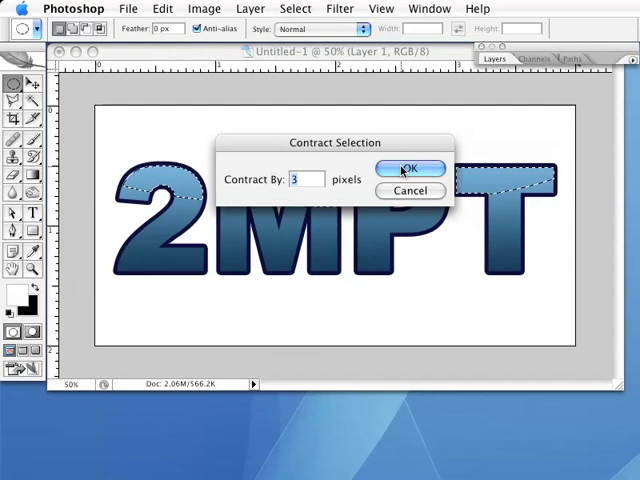
{"action": "left_click", "coordinate": [408, 168]}
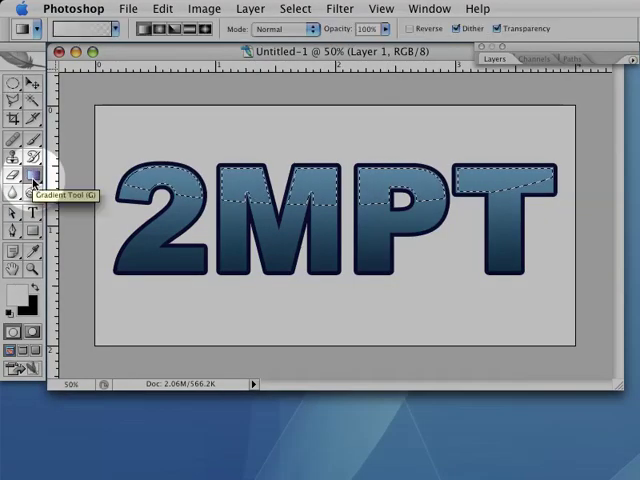
{"action": "mouse_move", "coordinate": [22, 304]}
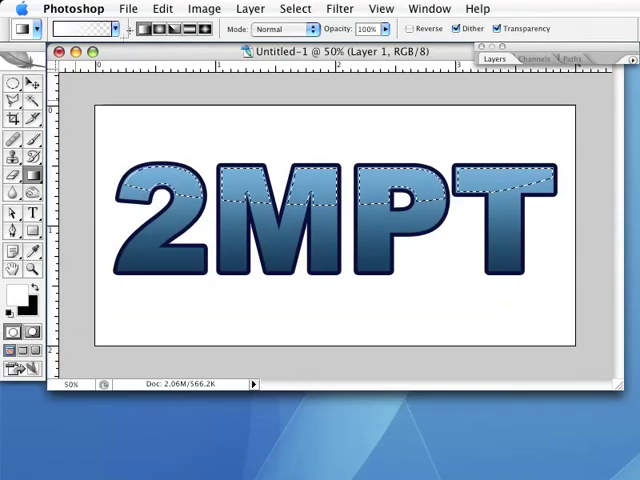
Choose the Gradient Tool's white-to-transparent preset for the highlight fill
{"action": "left_click", "coordinate": [76, 28]}
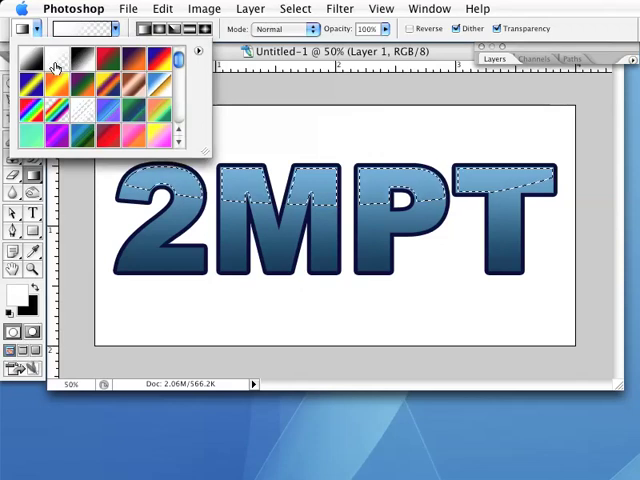
{"action": "mouse_move", "coordinate": [58, 68]}
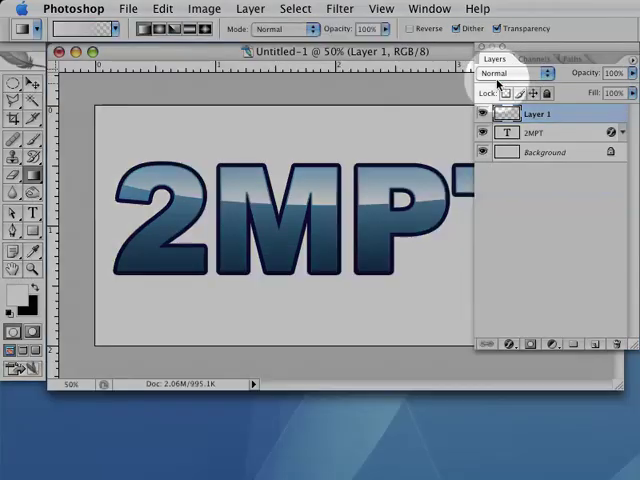
Set the white highlight layer's blend mode to Soft Light so it glosses the 2MPT letters
{"action": "left_click", "coordinate": [512, 72]}
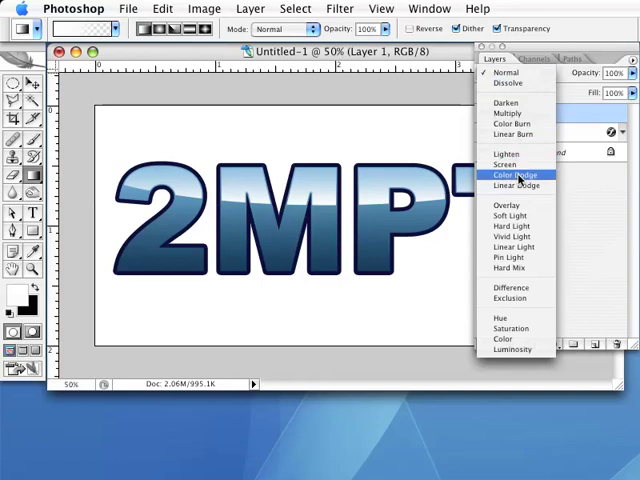
{"action": "left_click", "coordinate": [508, 216]}
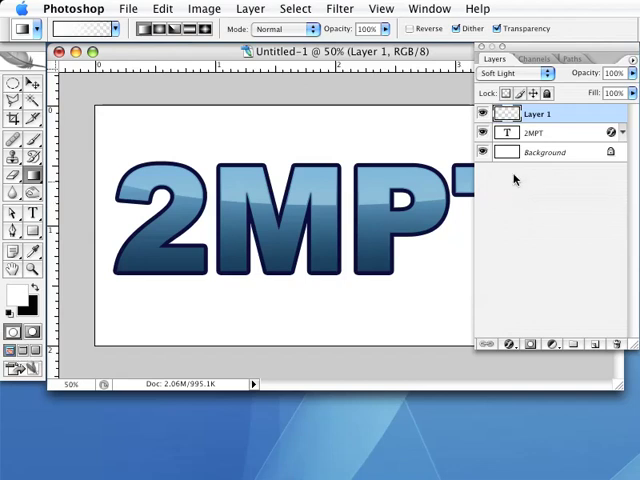
{"action": "left_click", "coordinate": [516, 72]}
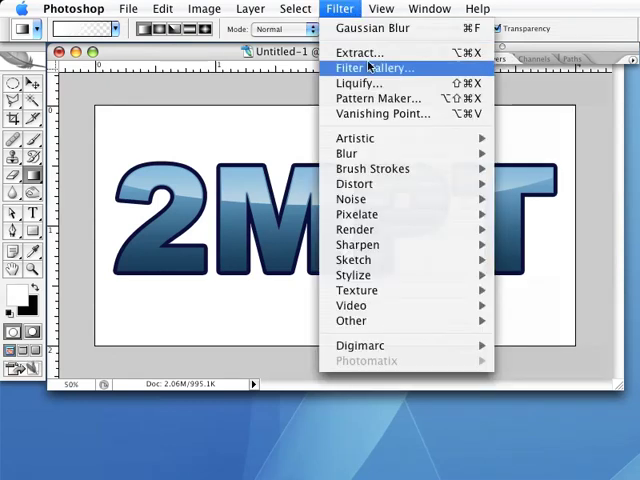
{"action": "mouse_move", "coordinate": [356, 228]}
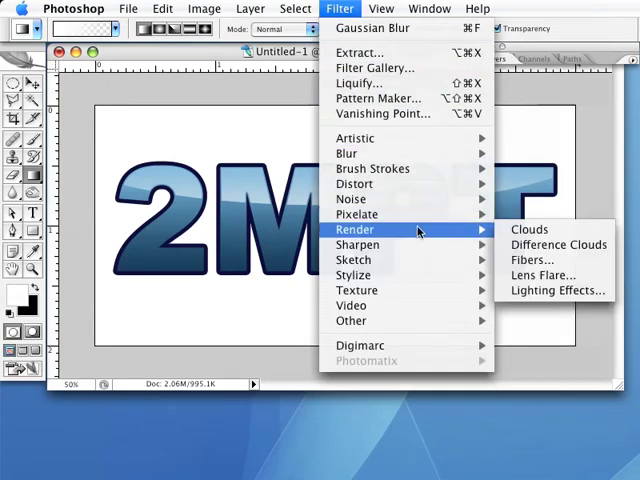
{"action": "mouse_move", "coordinate": [544, 276]}
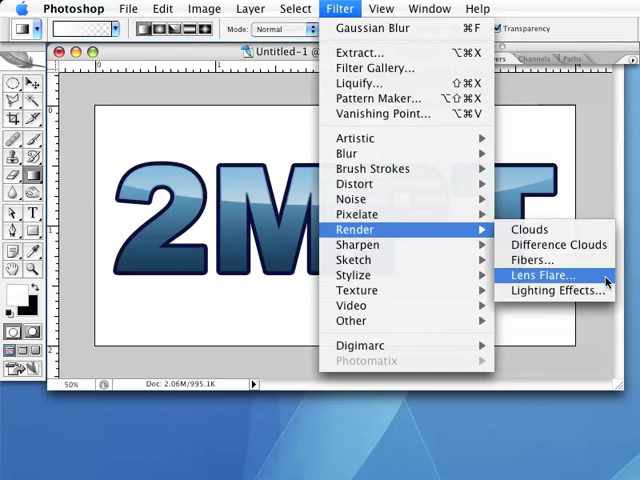